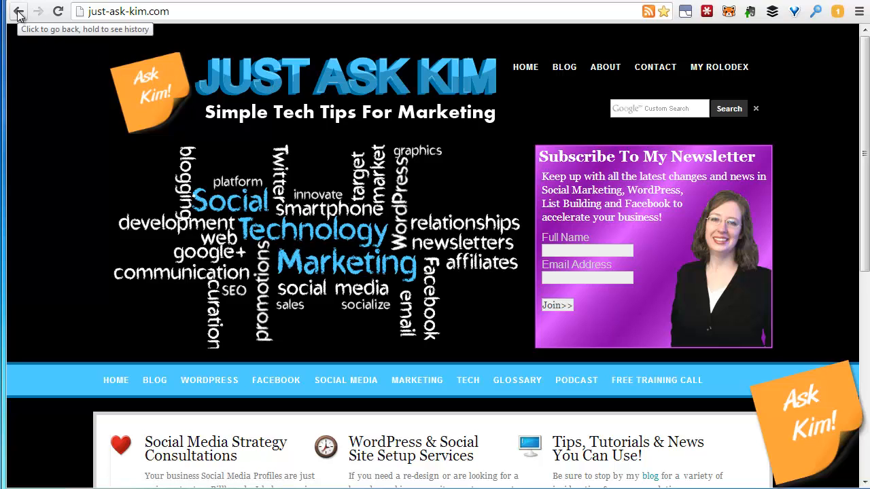
- Open the Facebook contest rules article from Just Ask Kim and scroll to its red dice picture
click(18, 11)
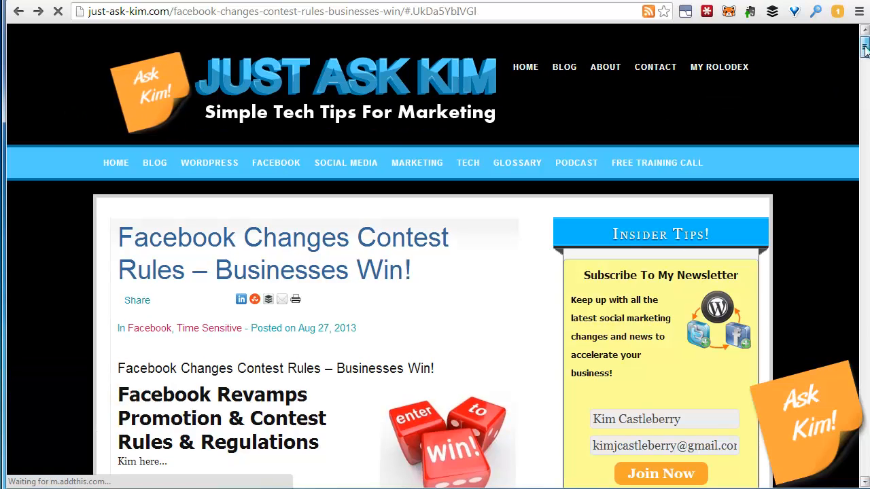
scroll(down, 3)
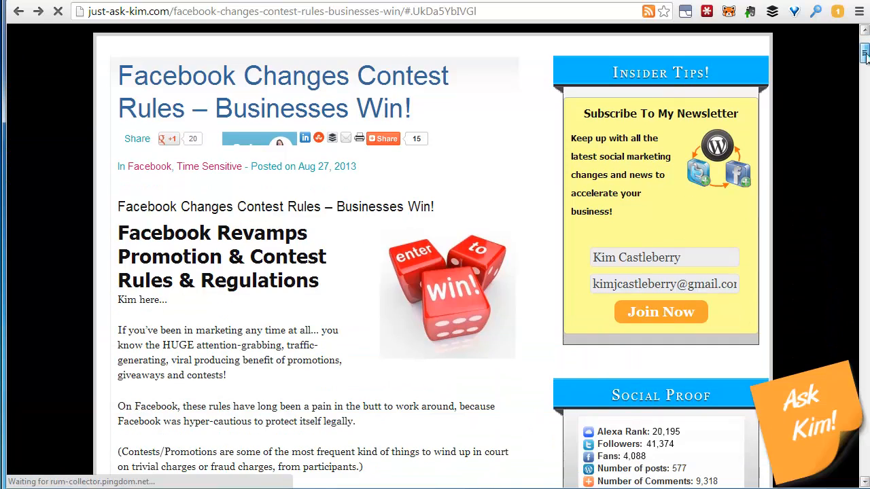
scroll(down, 3)
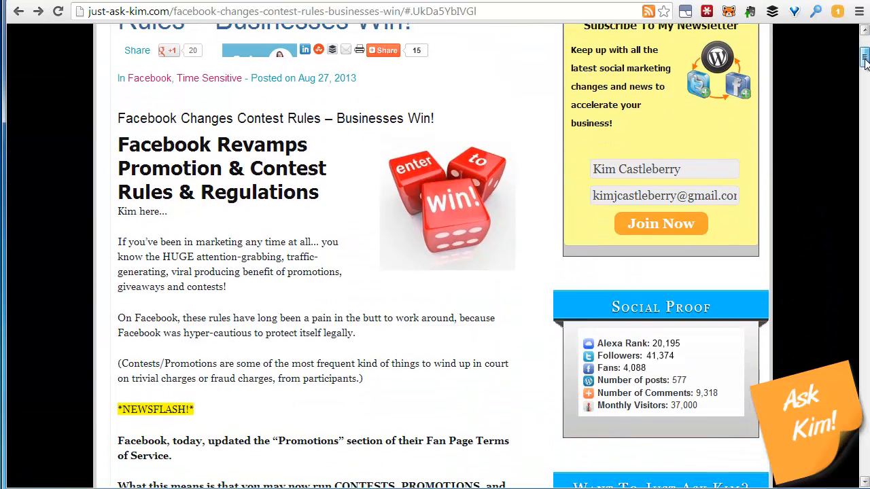
scroll(down, 3)
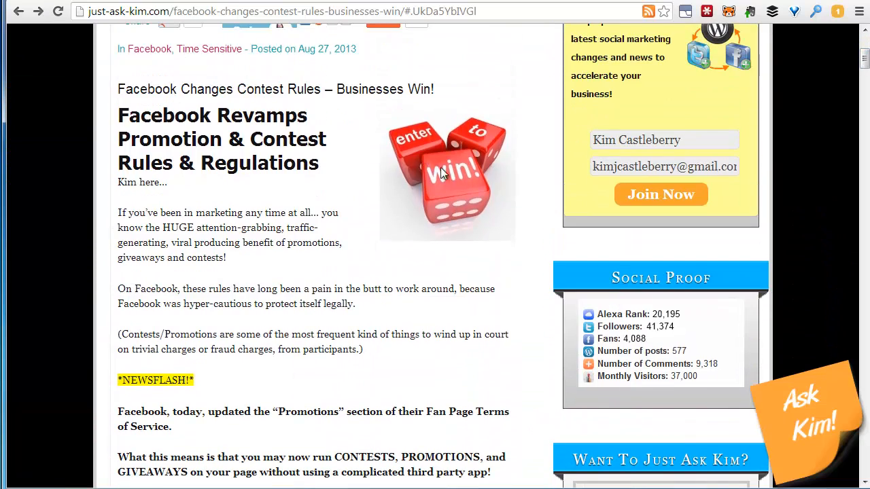
- Save the article's red dice image as a JPEG into the temp pictures folder
right_click(442, 173)
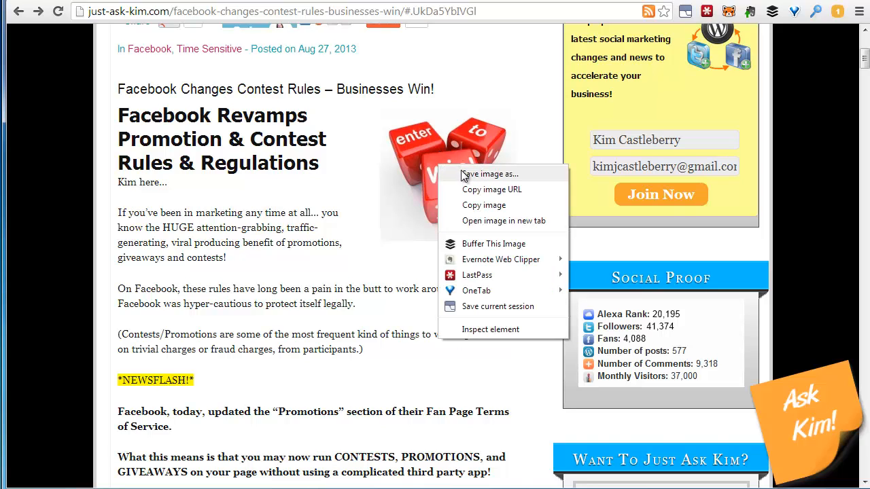
mouse_move(474, 182)
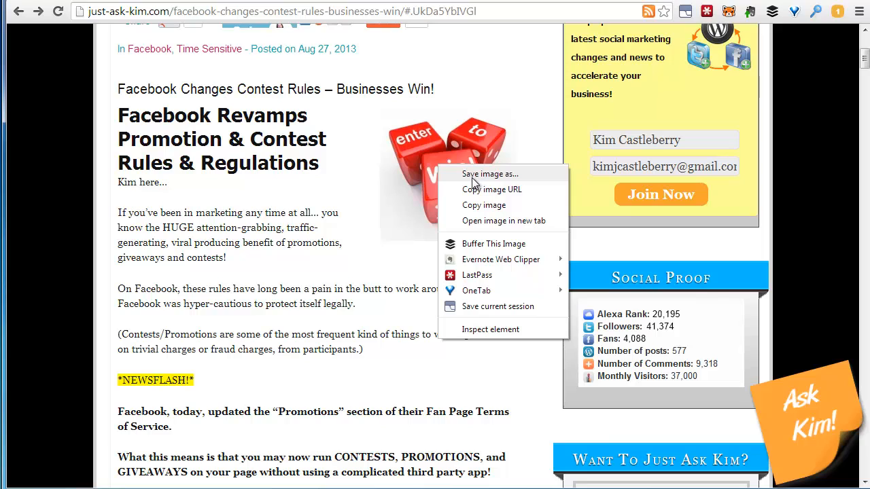
mouse_move(503, 179)
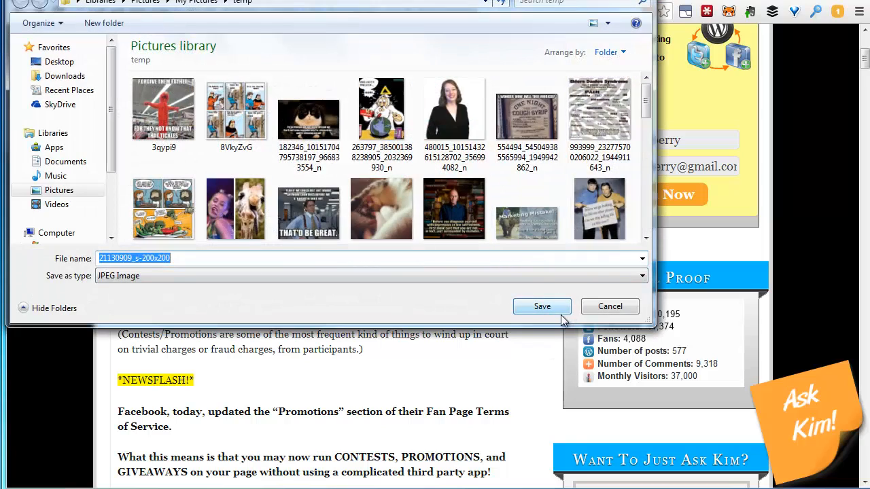
click(542, 306)
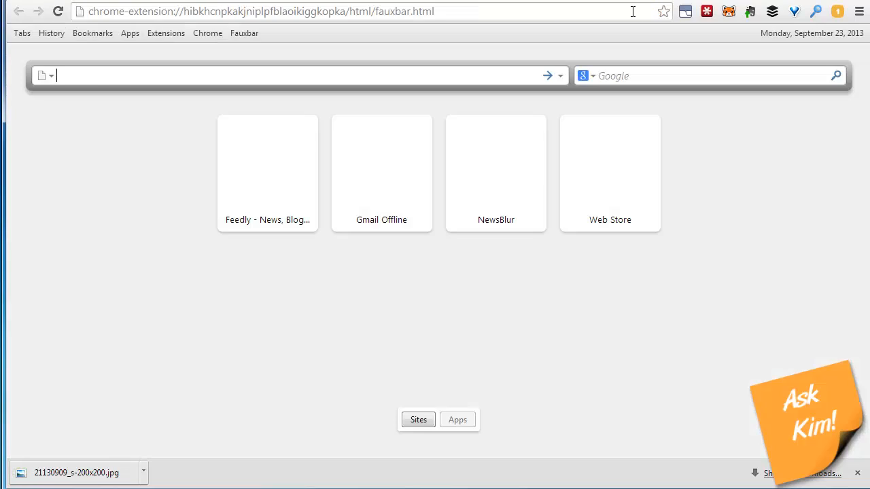
- Go to images.google.com and show the downloaded dice JPEG in its folder
text(images.google.com)
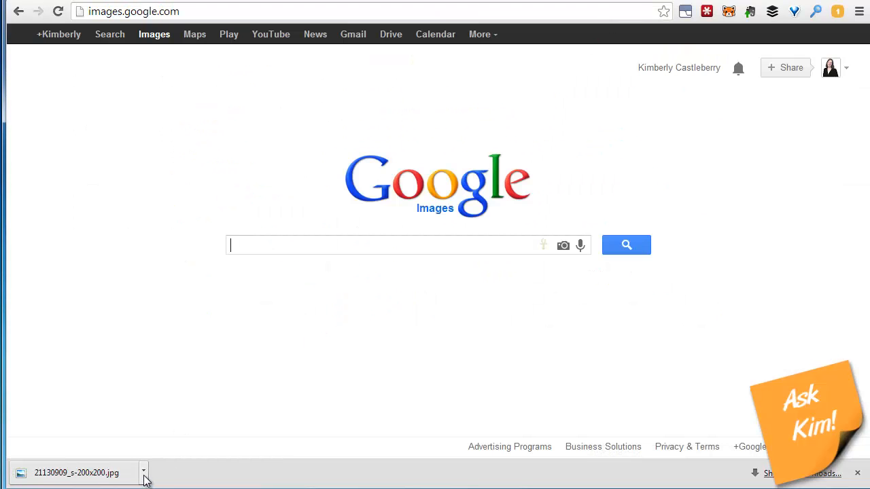
click(143, 472)
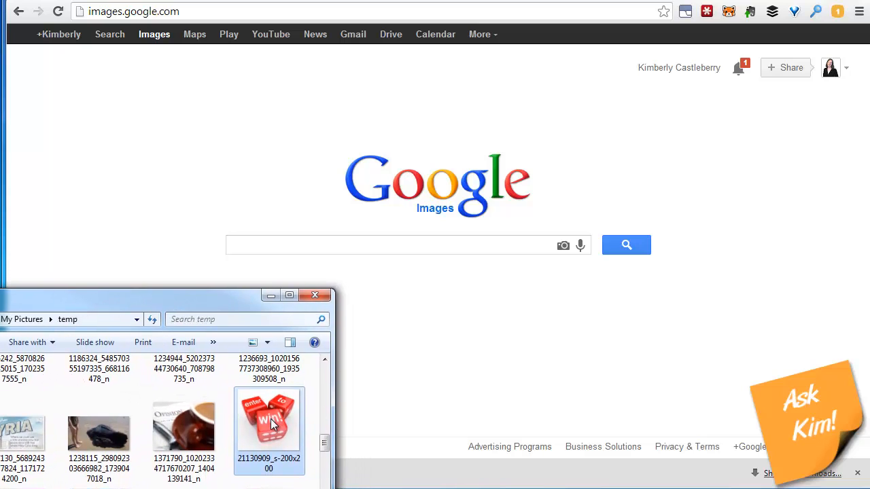
- Drag the dice JPEG from Explorer onto the Google Images search box to search by image
drag(268, 418, 356, 265)
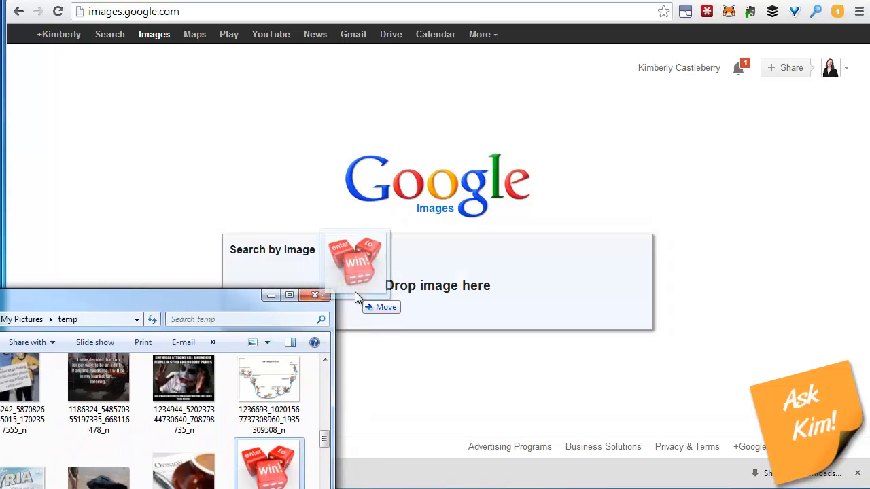
drag(354, 262, 411, 244)
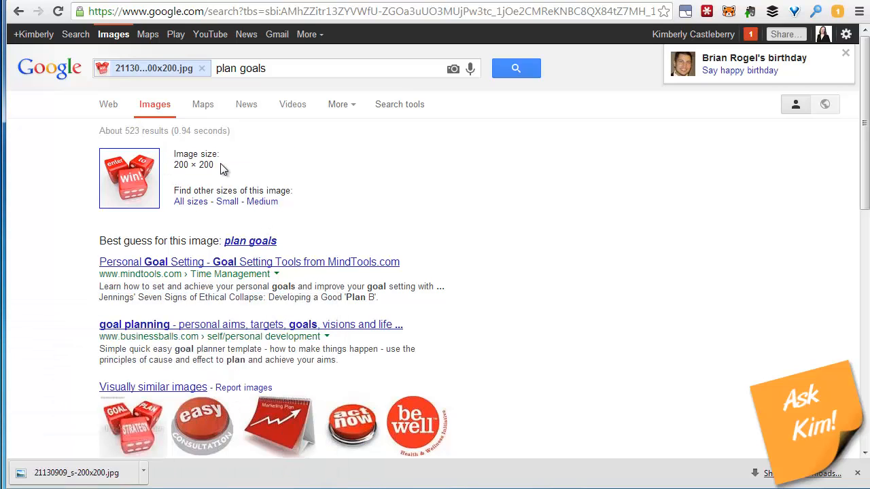
mouse_move(238, 244)
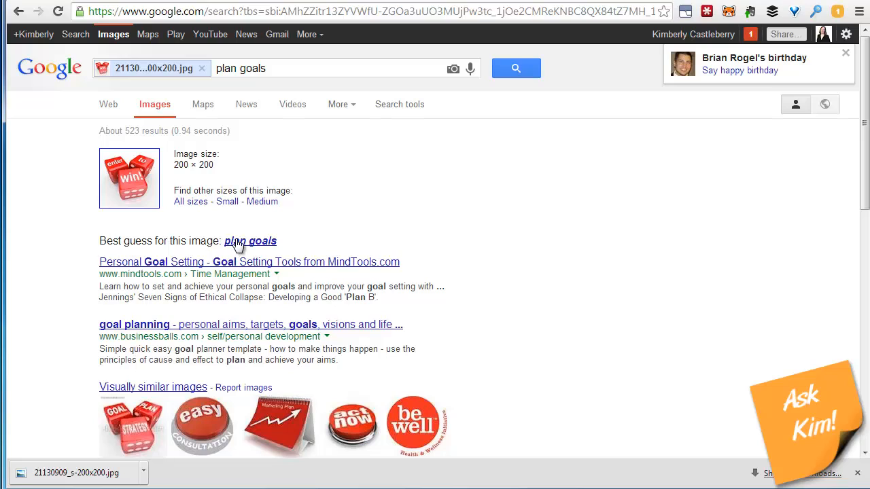
mouse_move(261, 244)
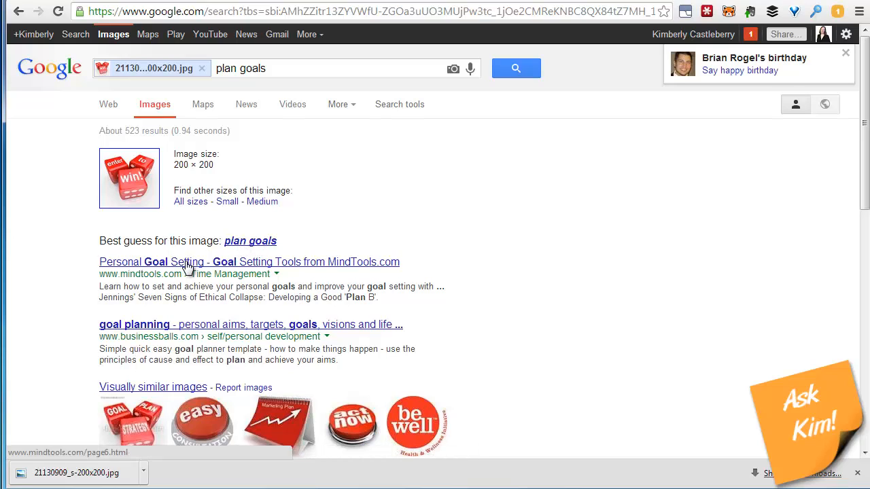
- Browse the dice image's 'plan goals' best guess and visually similar images results
scroll(down, 3)
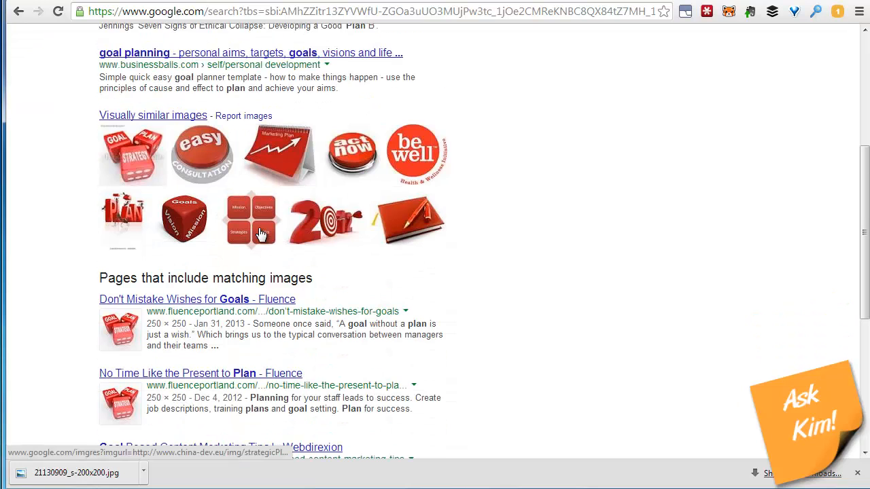
scroll(down, 3)
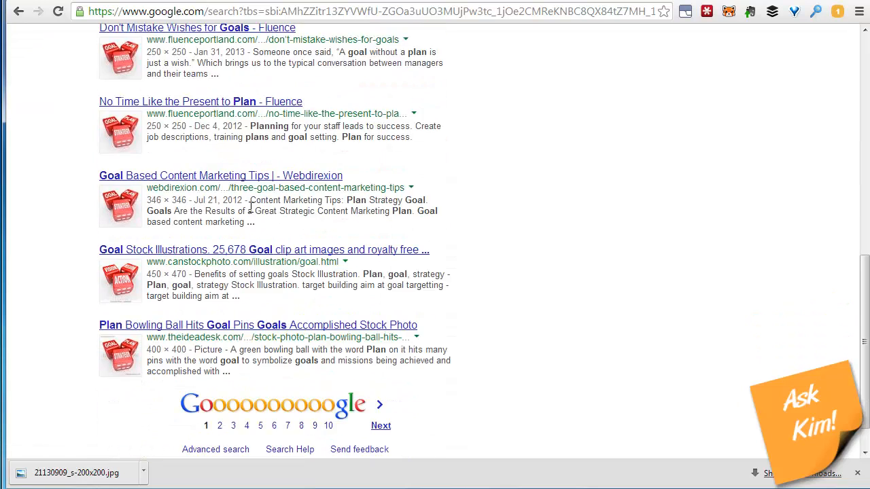
scroll(up, 3)
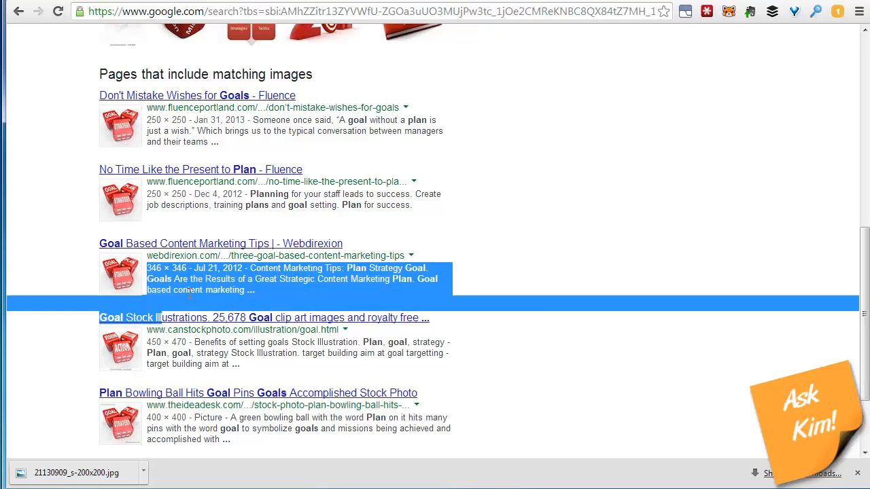
scroll(up, 3)
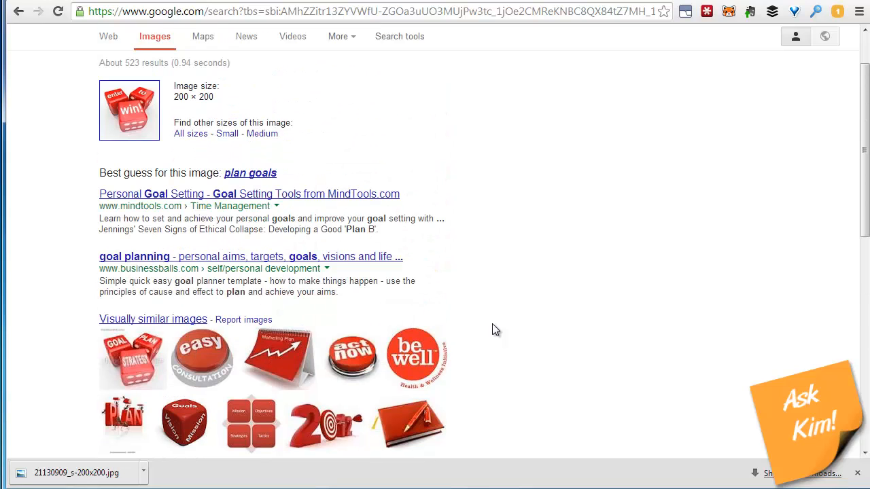
right_click(250, 172)
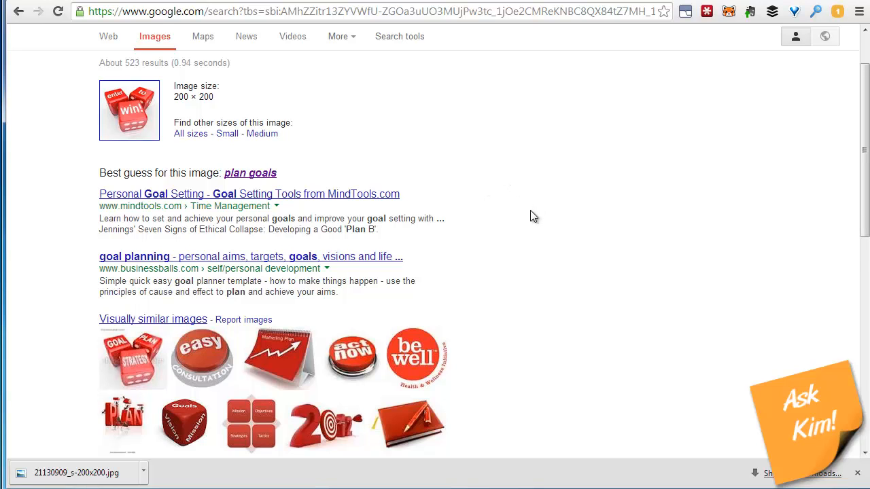
- Scroll down to the pages that include matching dice images, such as fluenceportland.com and canstockphoto.com
scroll(down, 3)
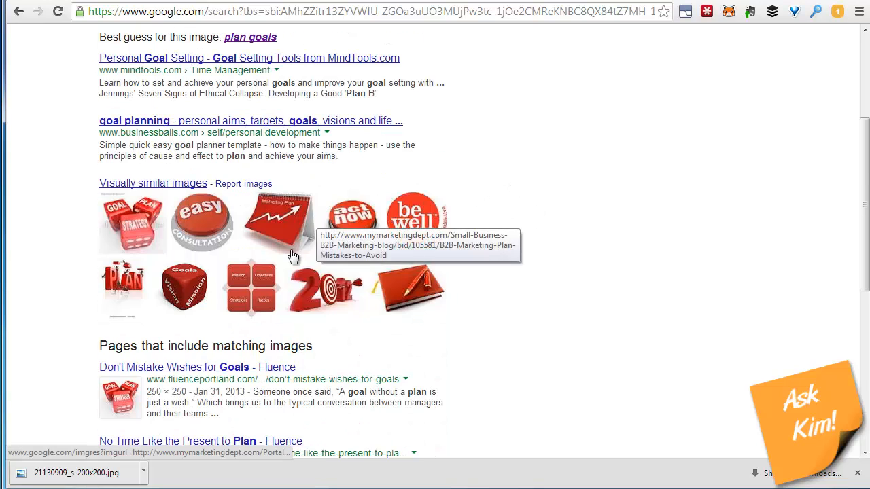
scroll(down, 3)
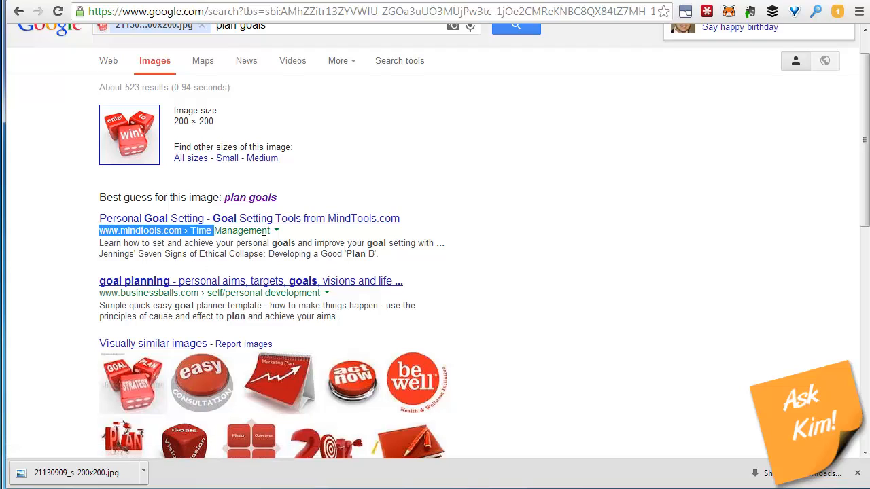
mouse_move(99, 304)
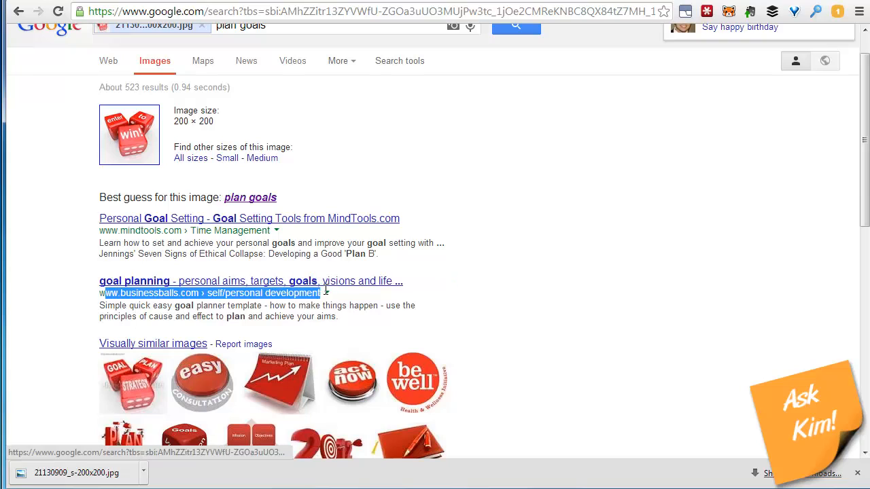
scroll(down, 3)
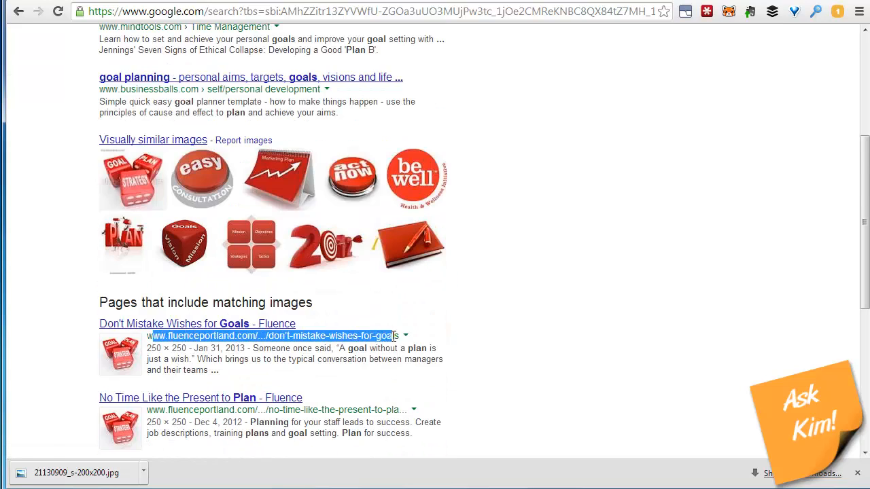
scroll(down, 3)
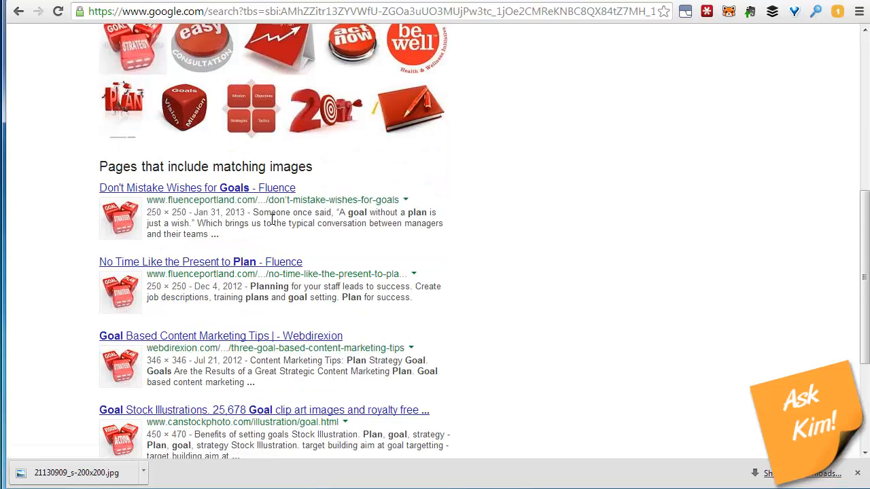
scroll(down, 3)
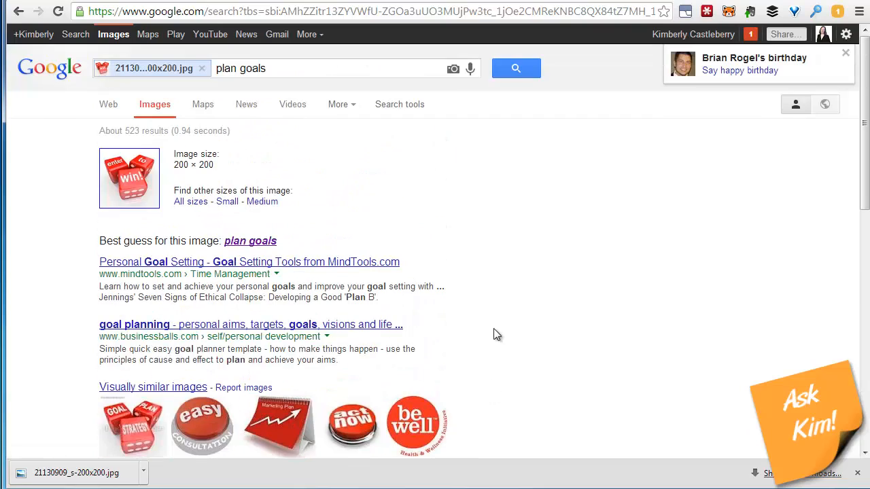
mouse_move(567, 201)
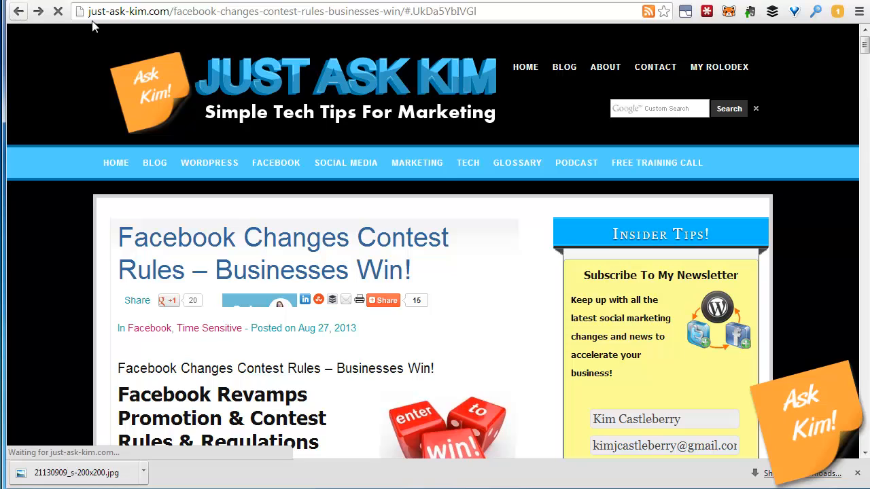
- Open the reporting Facebook spam article and save its Facebook group icon to the computer
click(154, 162)
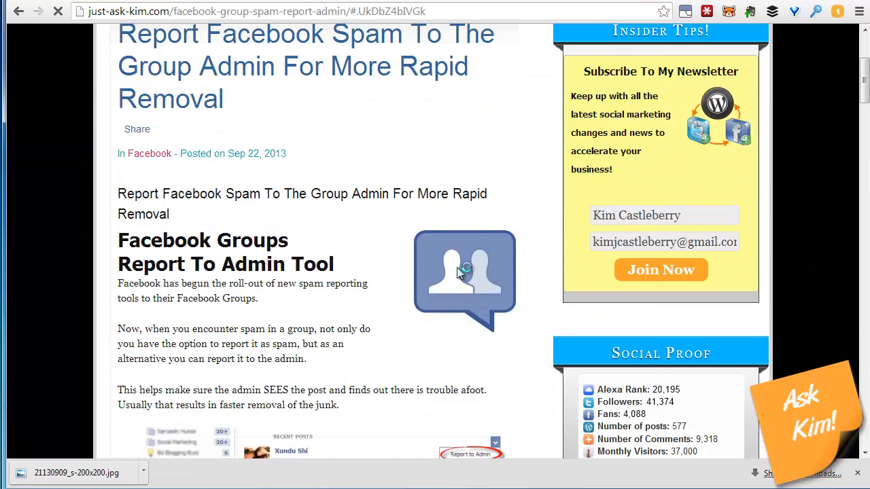
right_click(465, 275)
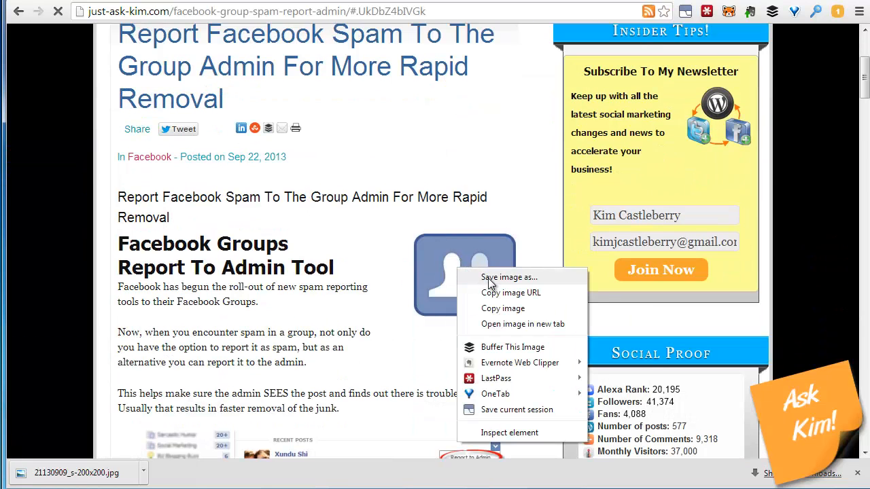
click(509, 277)
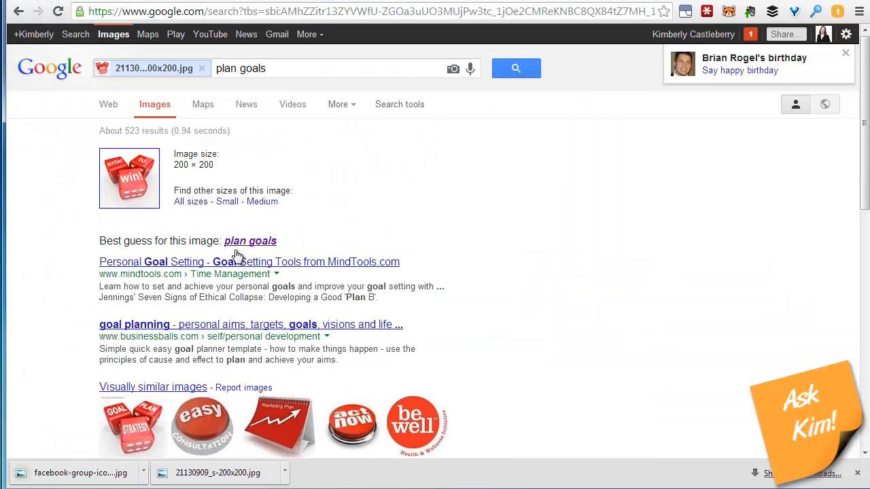
- Return to Google Images and drag the saved group icon from its folder onto the search box
click(19, 11)
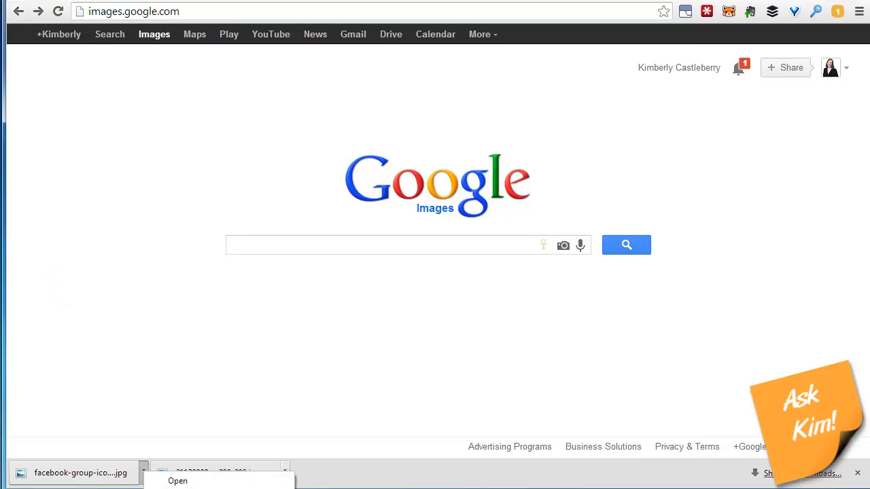
click(177, 481)
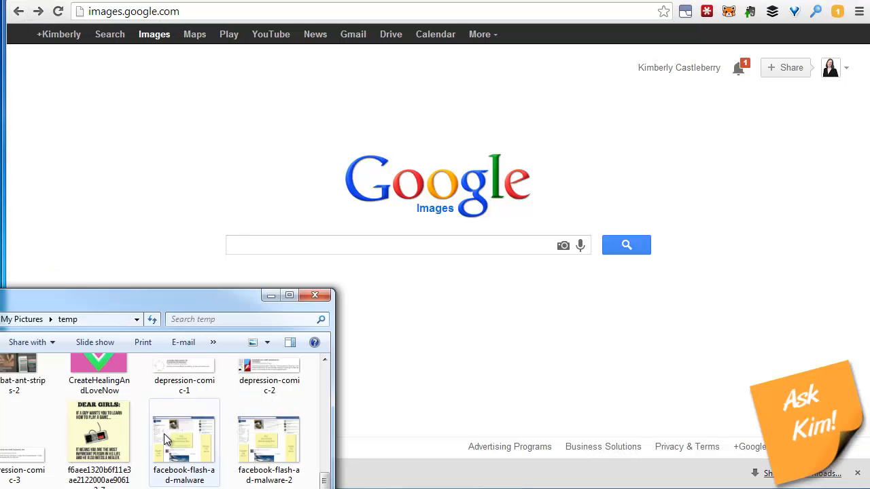
drag(184, 435, 408, 258)
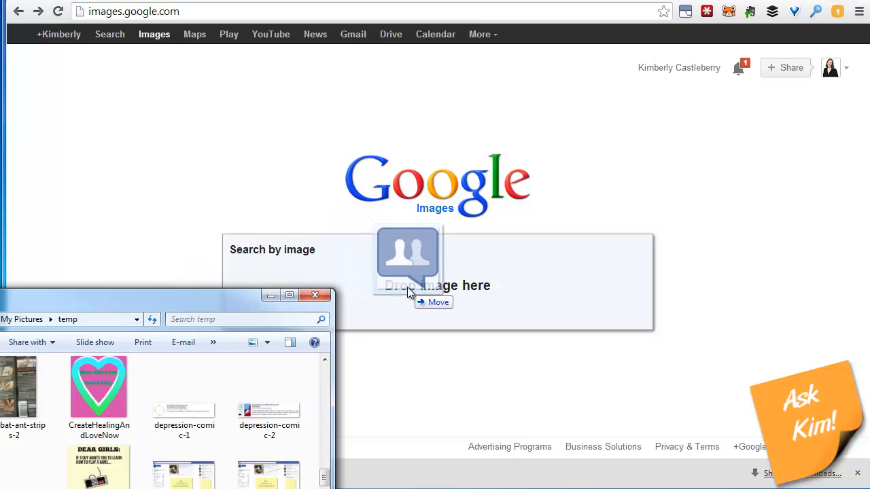
drag(99, 386, 408, 259)
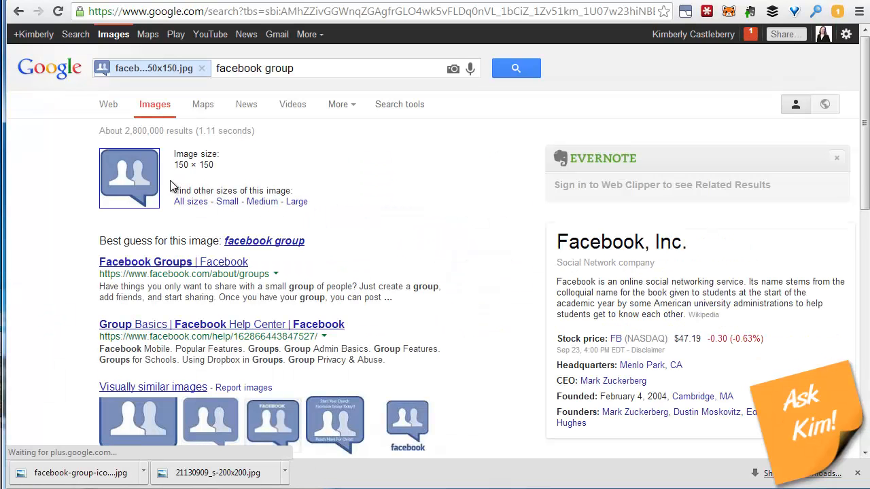
- Scroll the group icon's results to its 'facebook group' best guess and visually similar icons
scroll(down, 3)
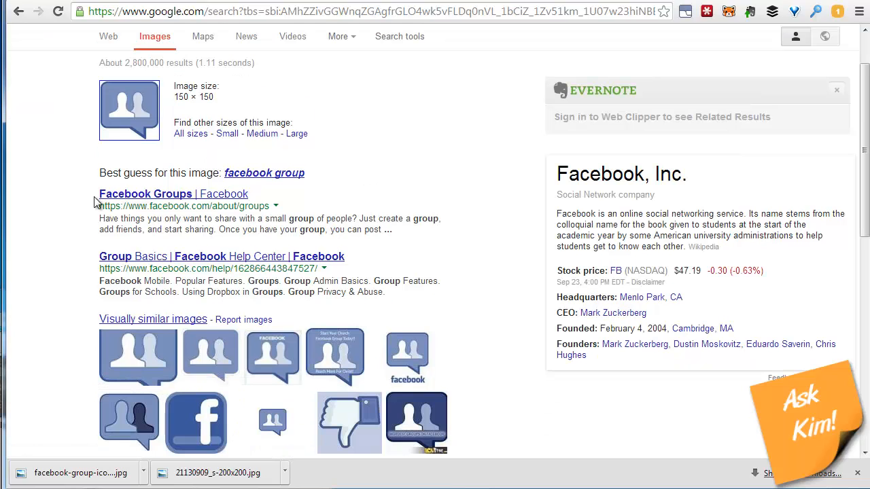
mouse_move(241, 197)
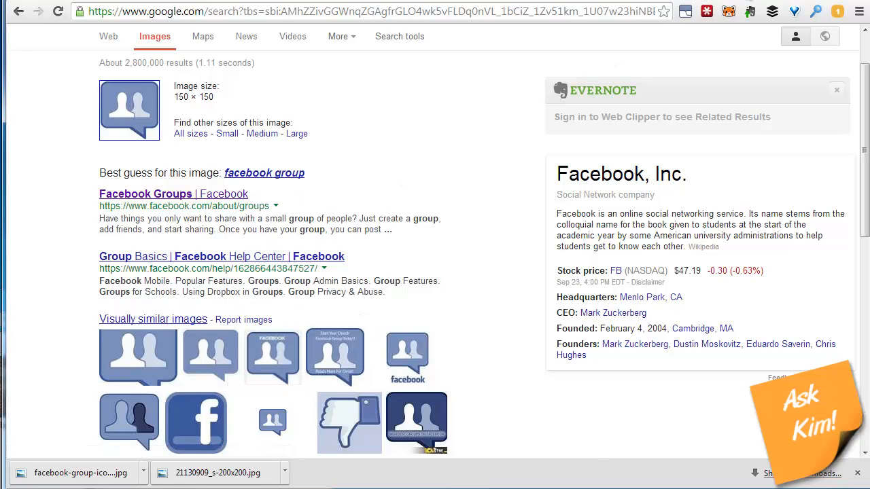
- Open the 'Facebook Groups | Facebook' result and read through the Groups overview page
click(172, 193)
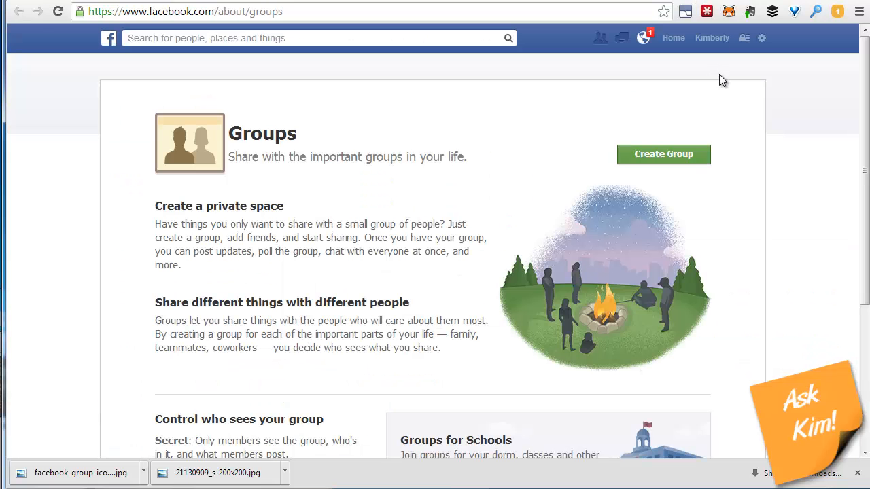
scroll(down, 3)
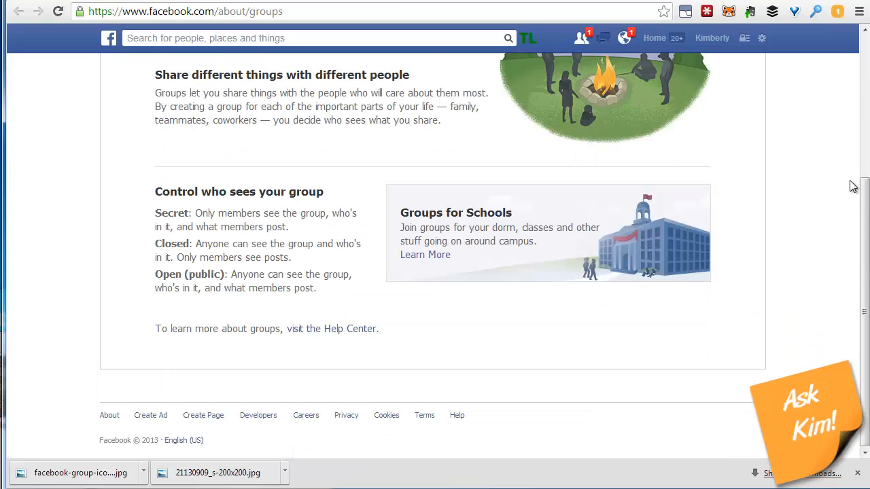
scroll(up, 3)
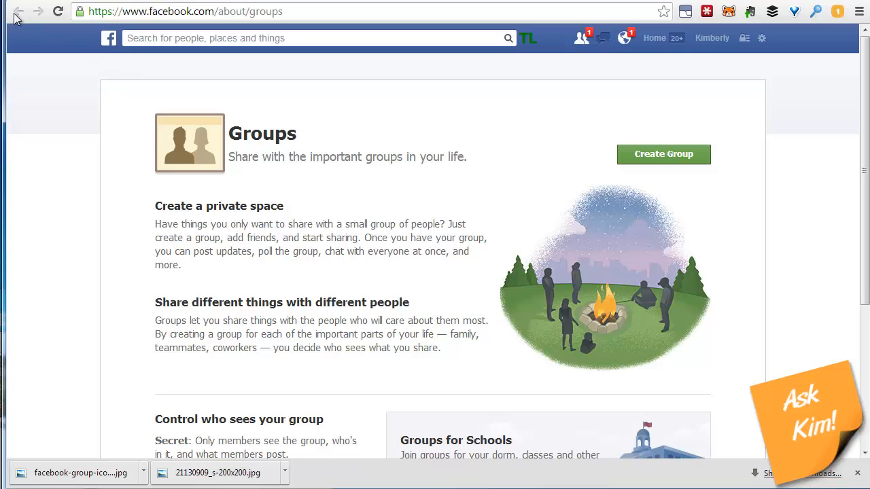
scroll(down, 3)
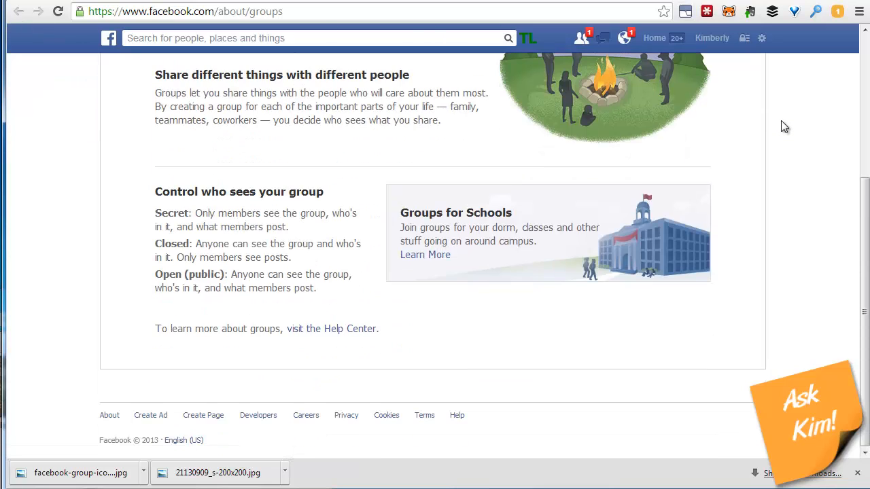
scroll(up, 3)
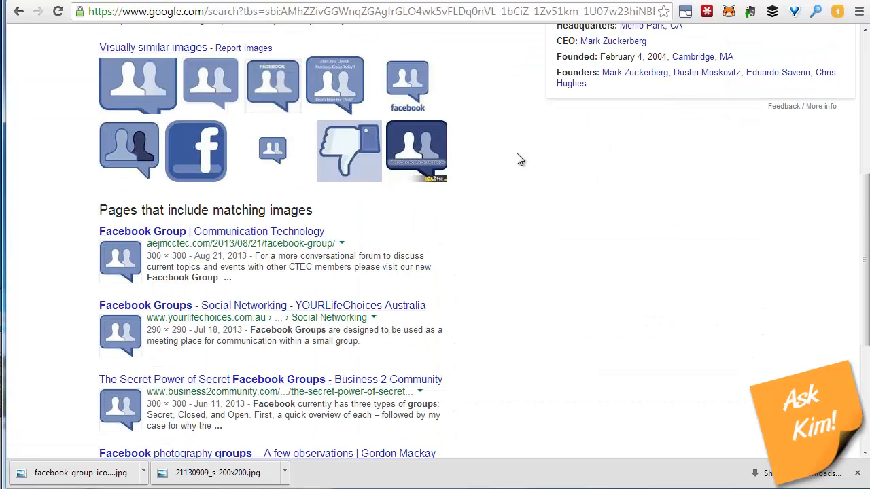
mouse_move(239, 265)
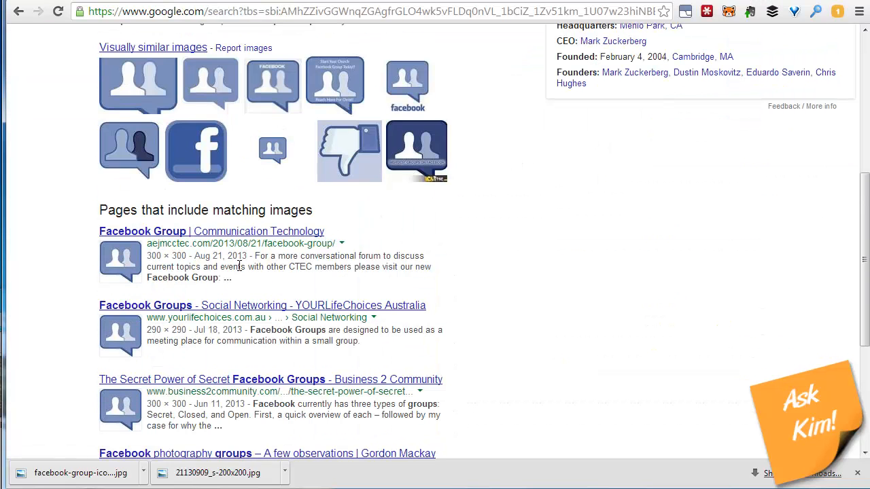
scroll(down, 3)
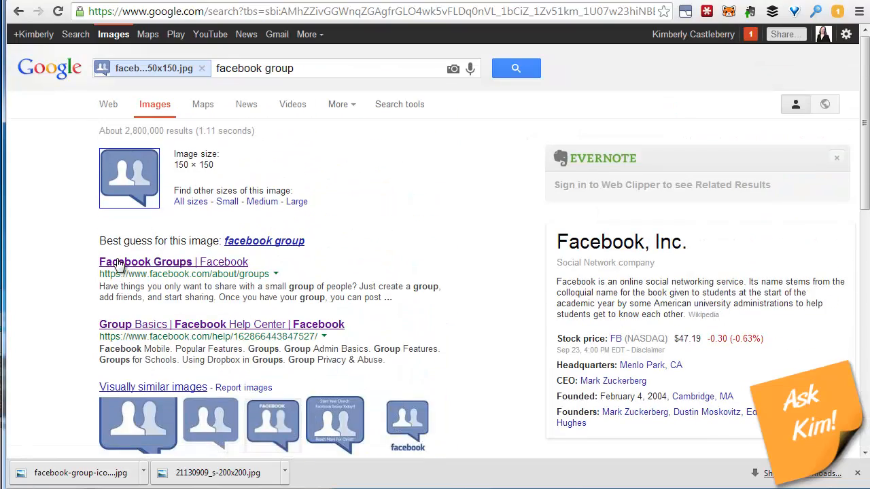
mouse_move(151, 272)
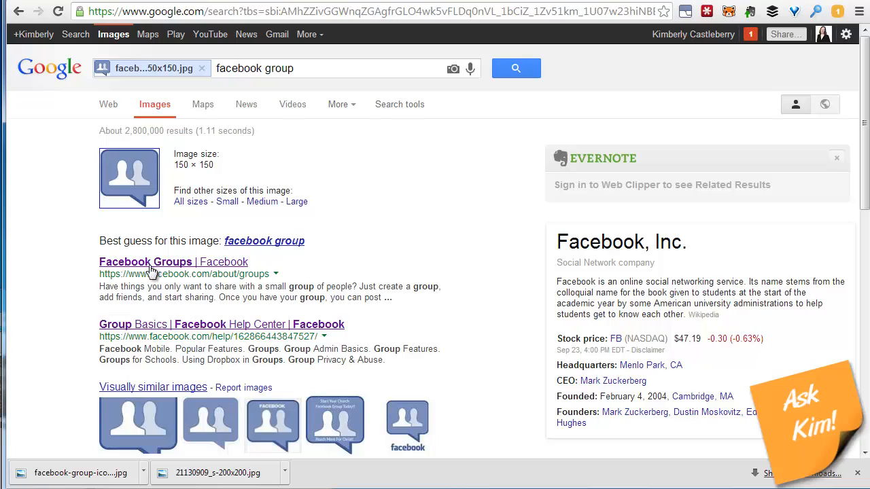
mouse_move(95, 268)
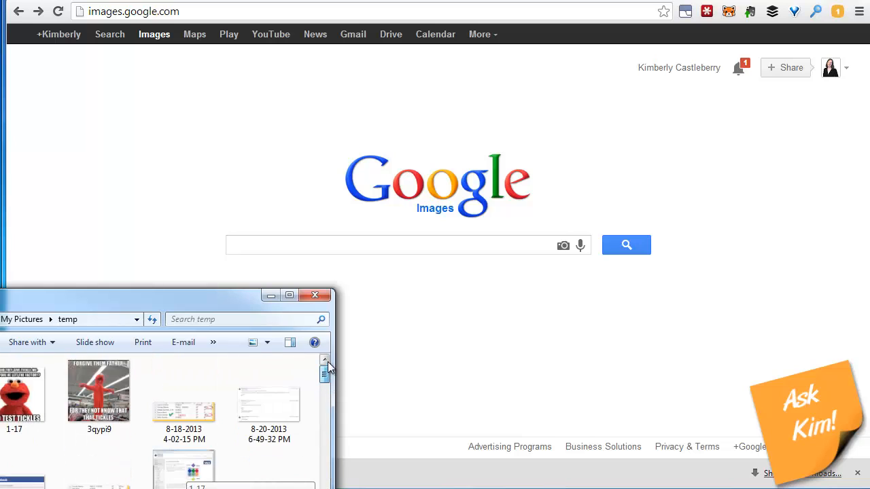
- Drag the meme picture from the temp pictures folder onto the Google Images search box
scroll(down, 3)
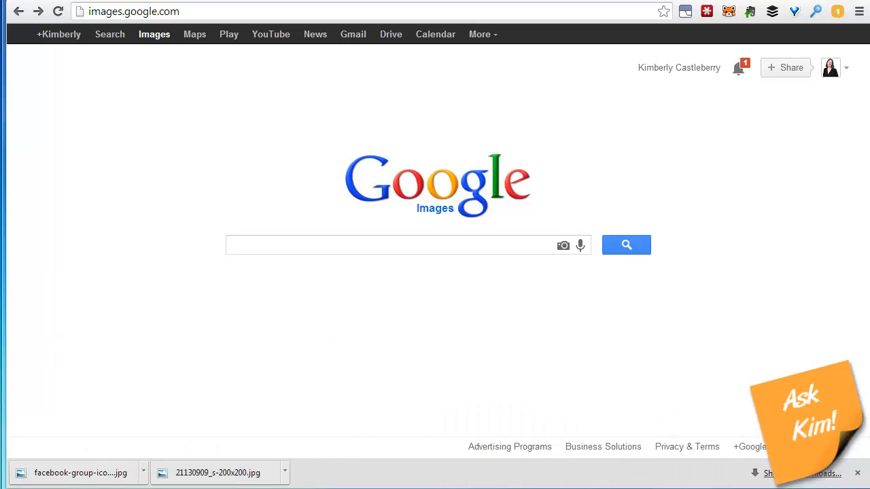
drag(80, 473, 636, 289)
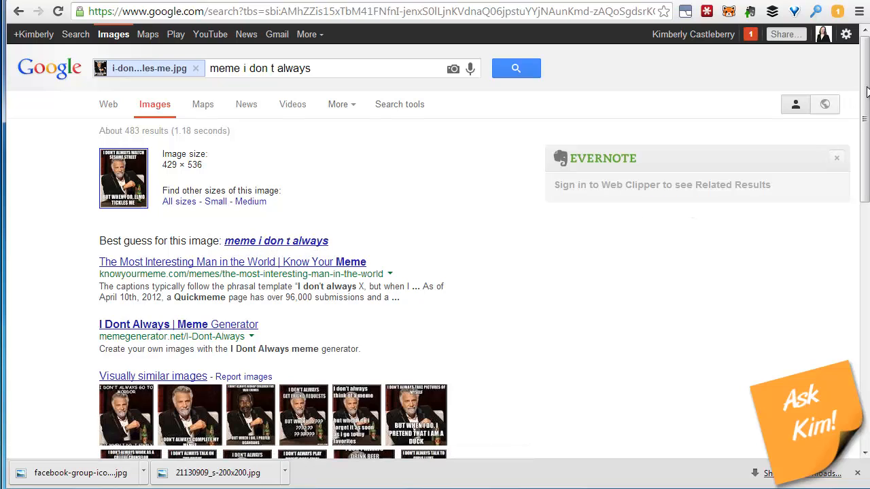
- Highlight the knowyourmeme.com source address under the best-guess result
scroll(down, 3)
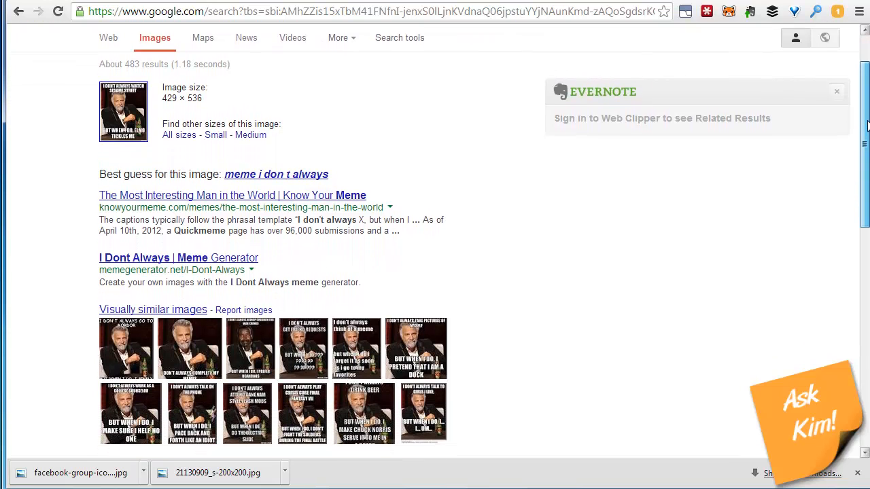
scroll(down, 3)
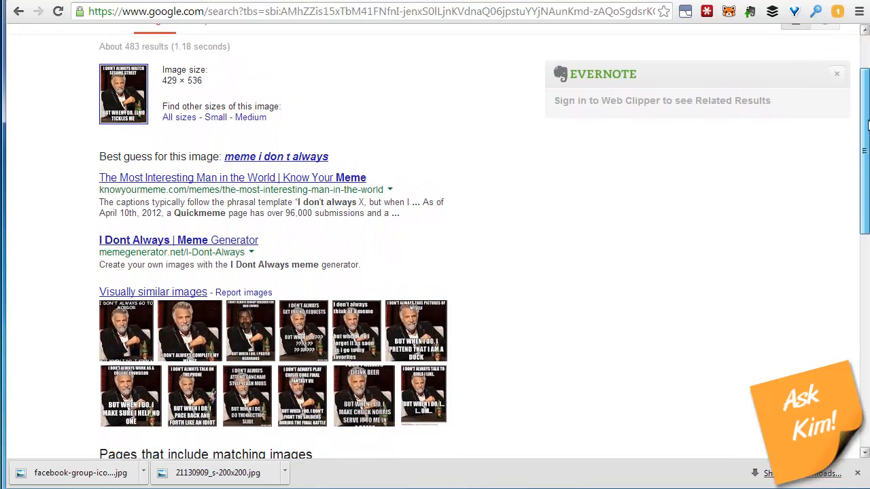
drag(99, 189, 234, 190)
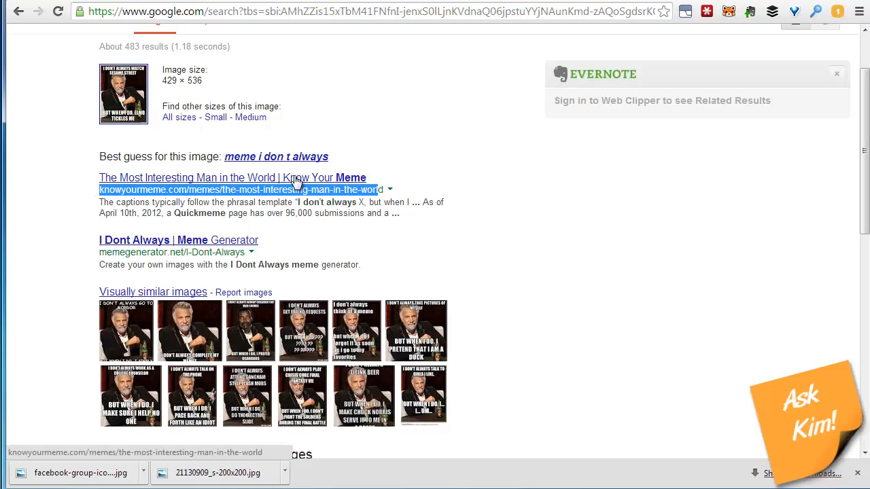
- Look over the pages with matching meme images, such as Cheezburger and Quickmeme
scroll(down, 3)
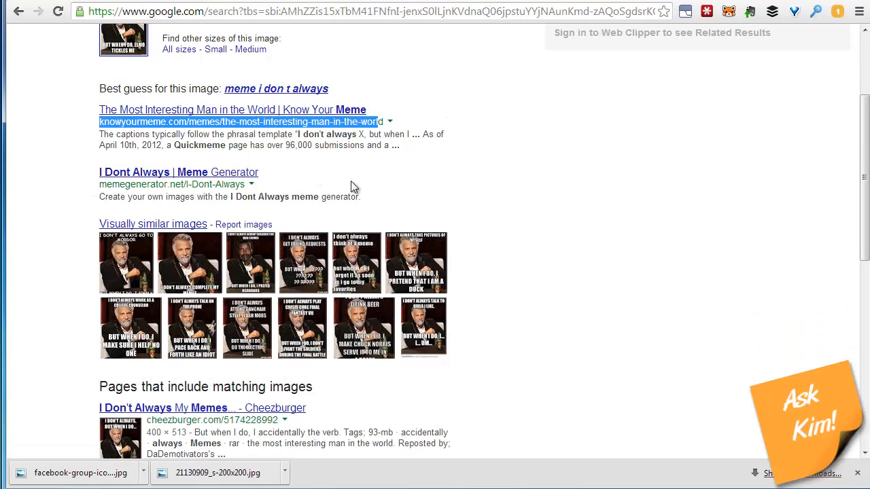
mouse_move(214, 112)
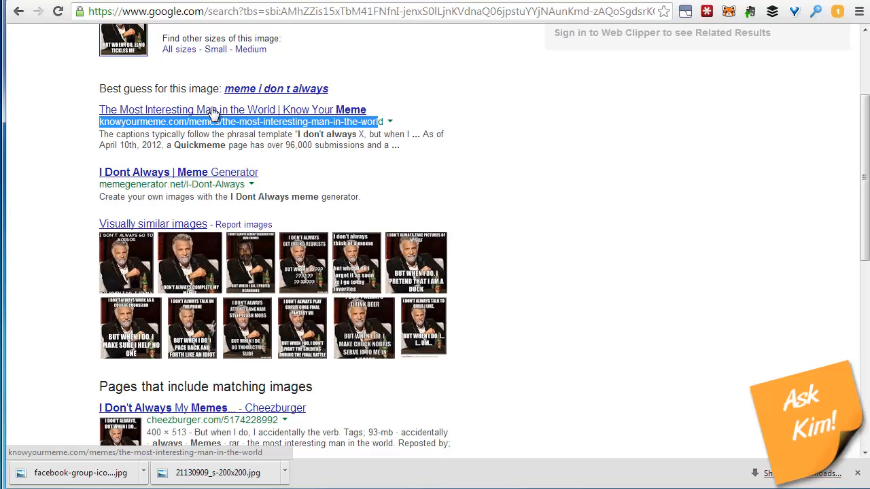
mouse_move(214, 116)
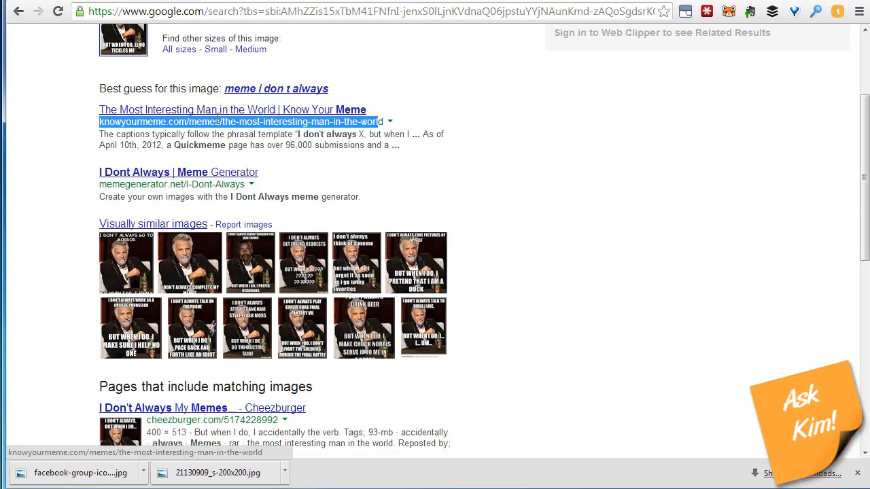
scroll(down, 3)
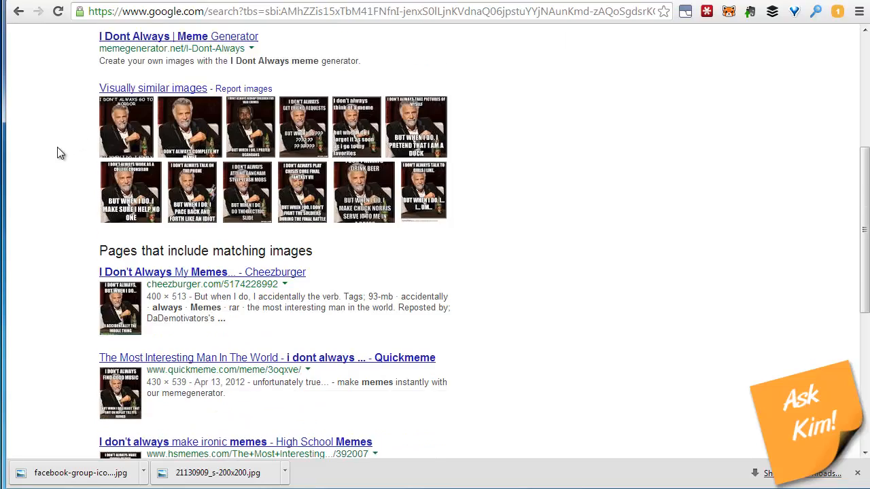
scroll(down, 3)
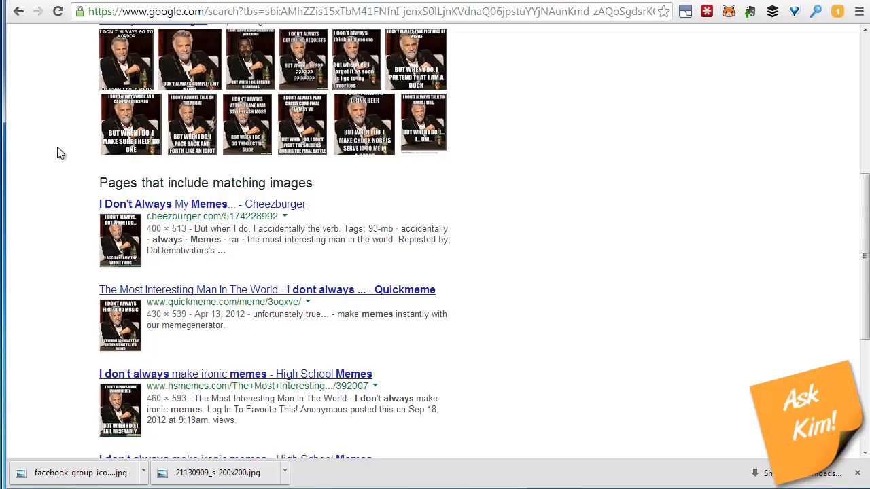
scroll(down, 3)
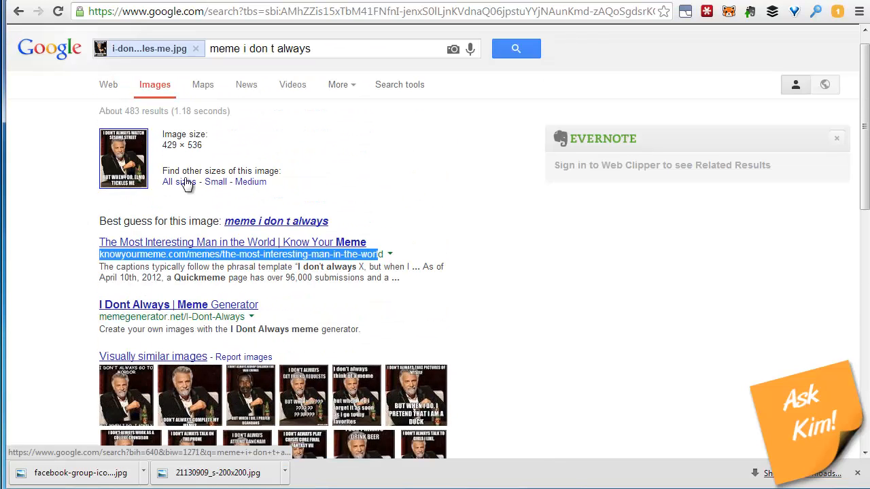
mouse_move(425, 216)
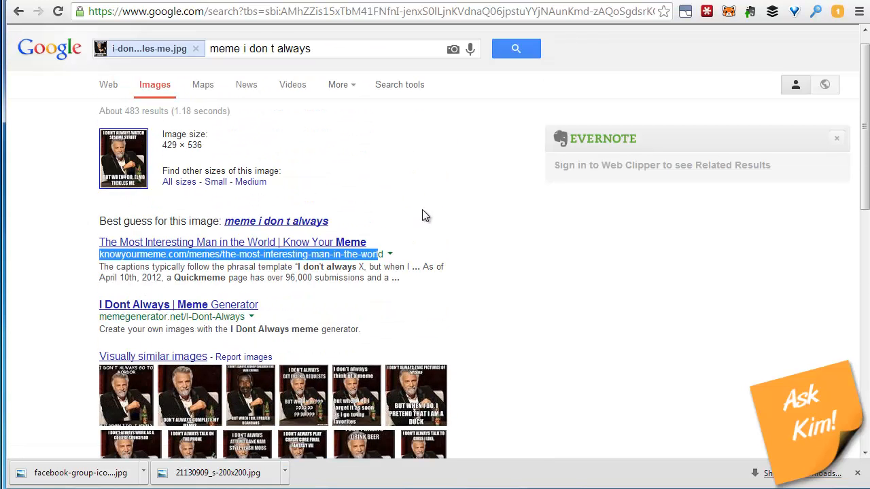
mouse_move(436, 206)
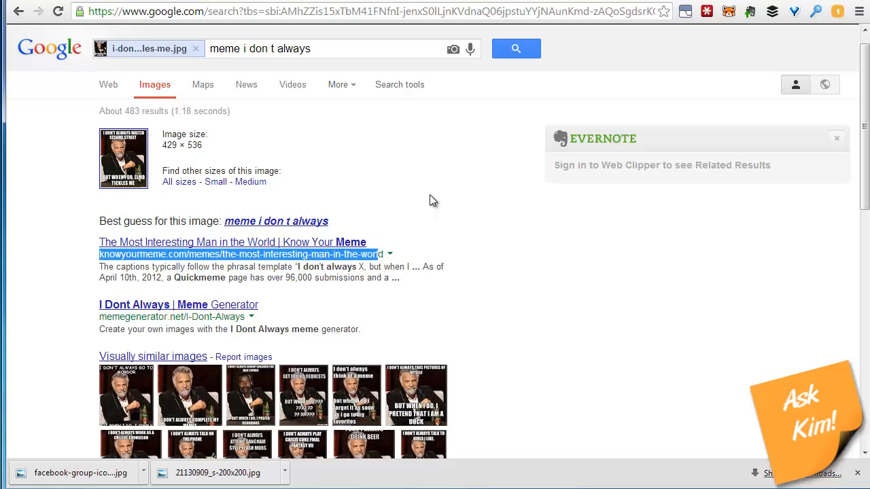
mouse_move(756, 182)
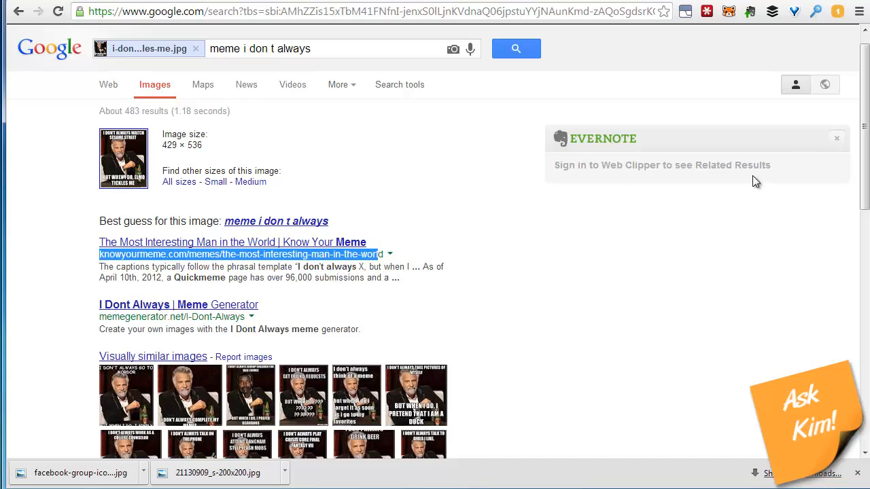
scroll(down, 3)
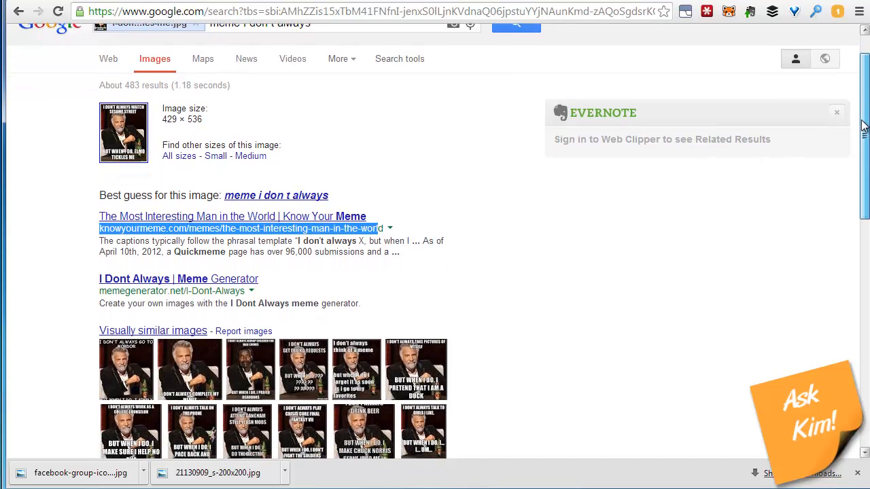
scroll(down, 3)
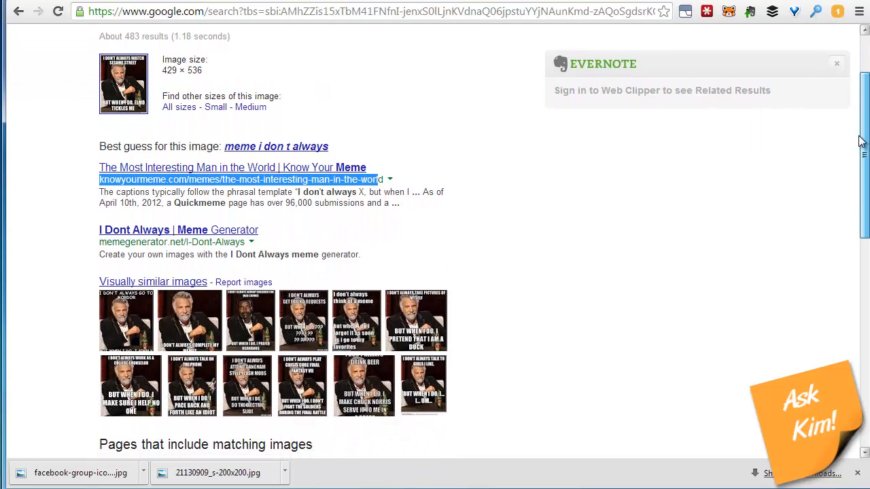
scroll(down, 3)
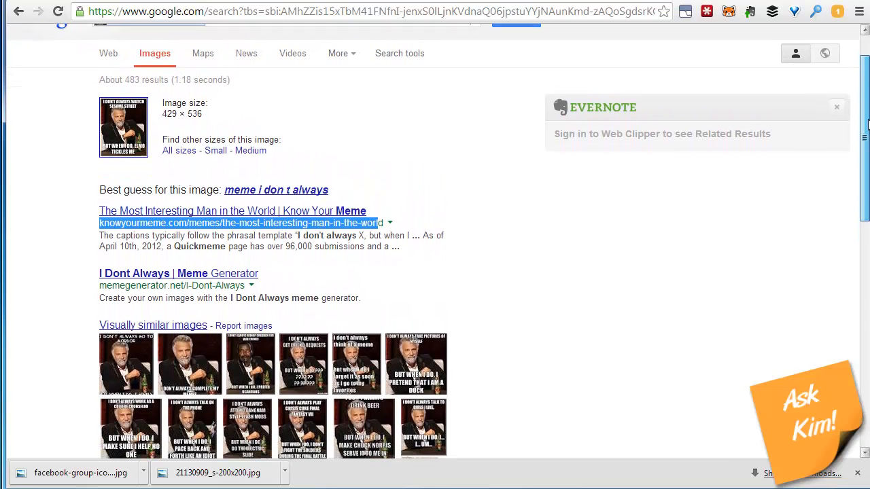
scroll(down, 3)
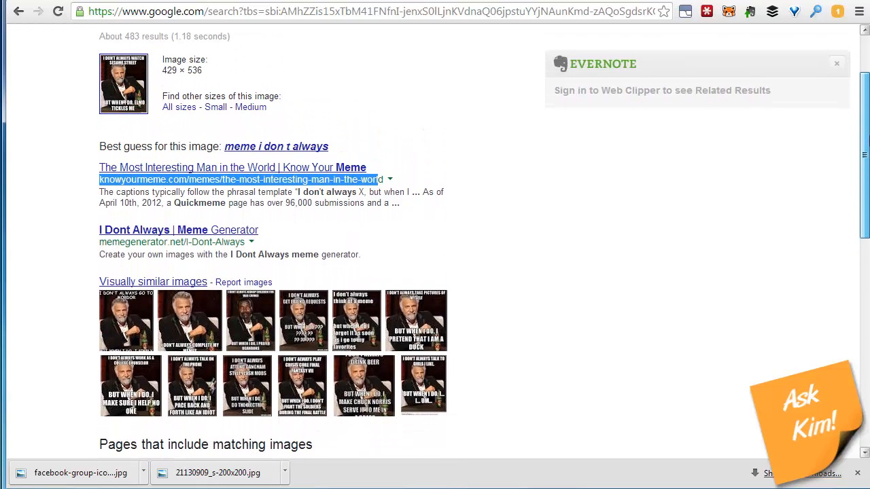
scroll(down, 3)
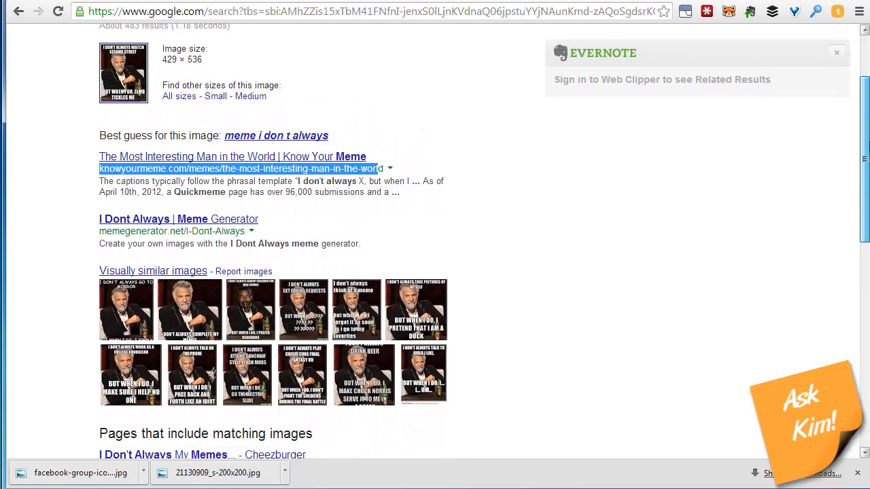
scroll(down, 3)
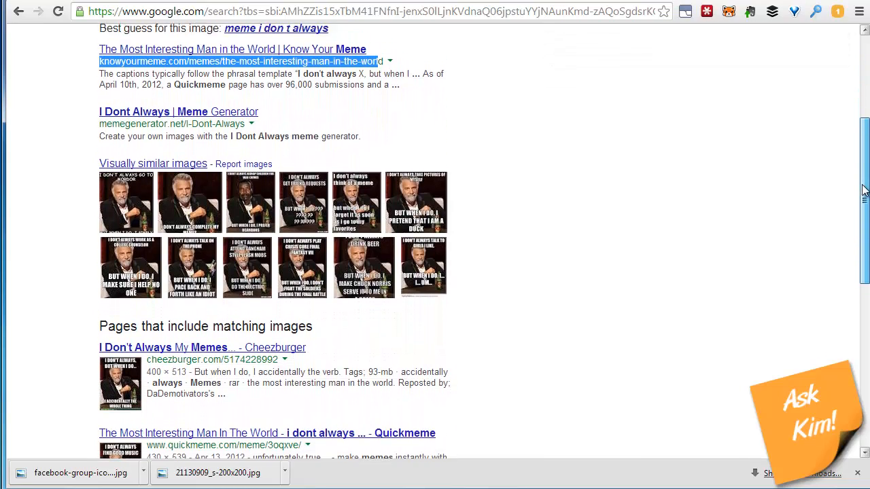
scroll(down, 3)
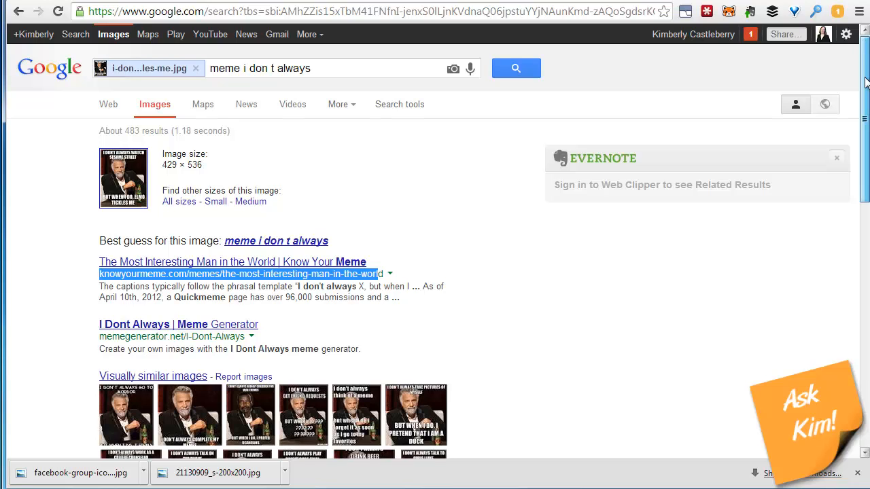
scroll(down, 3)
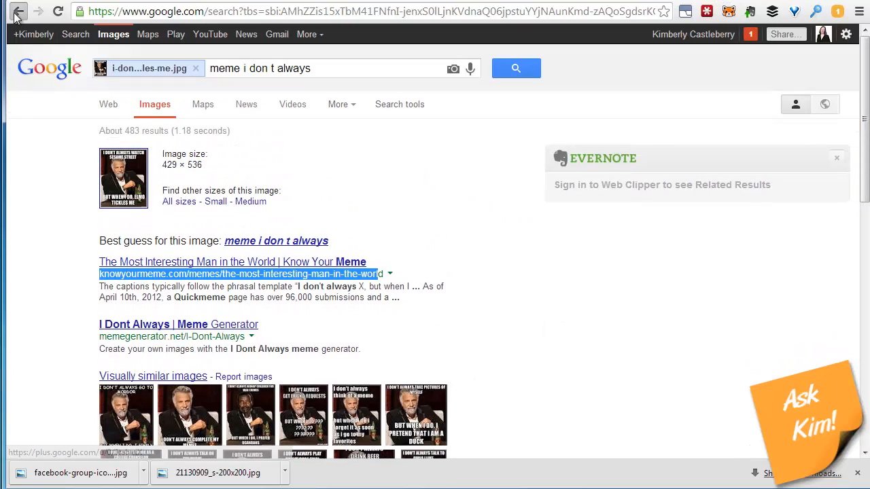
- Return to the previous page to start the Wheat Belly book cover reverse search
click(19, 12)
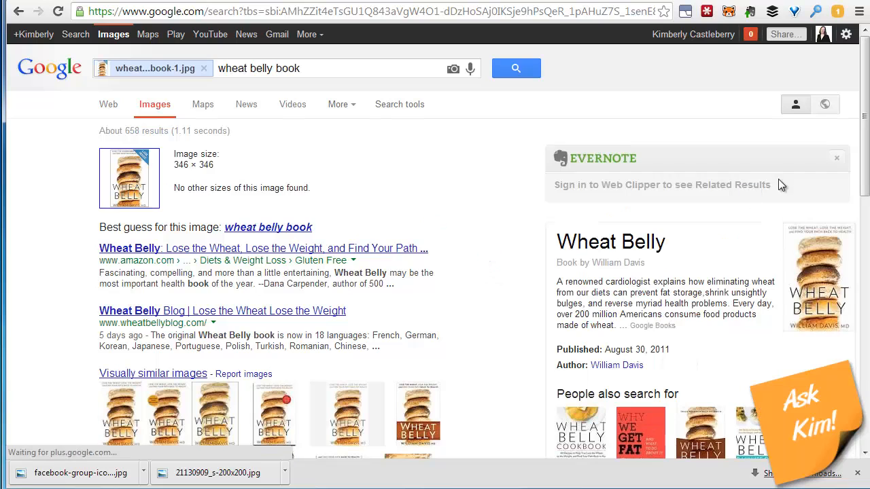
scroll(down, 3)
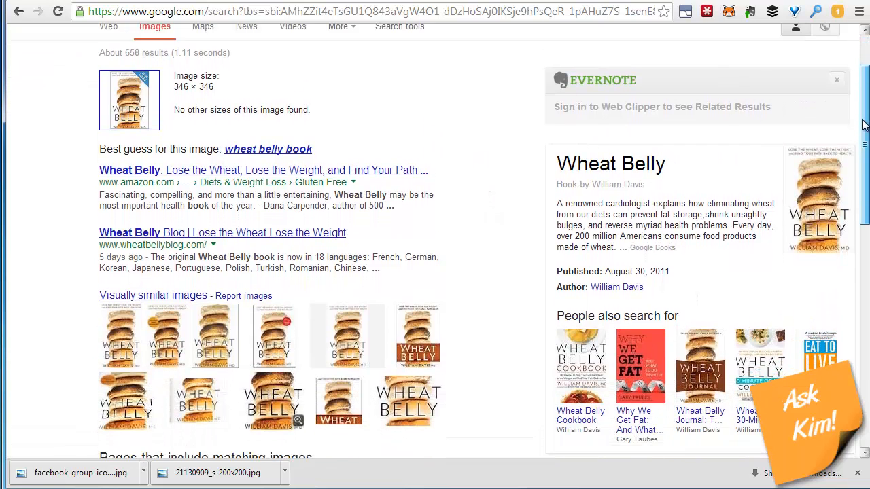
scroll(down, 3)
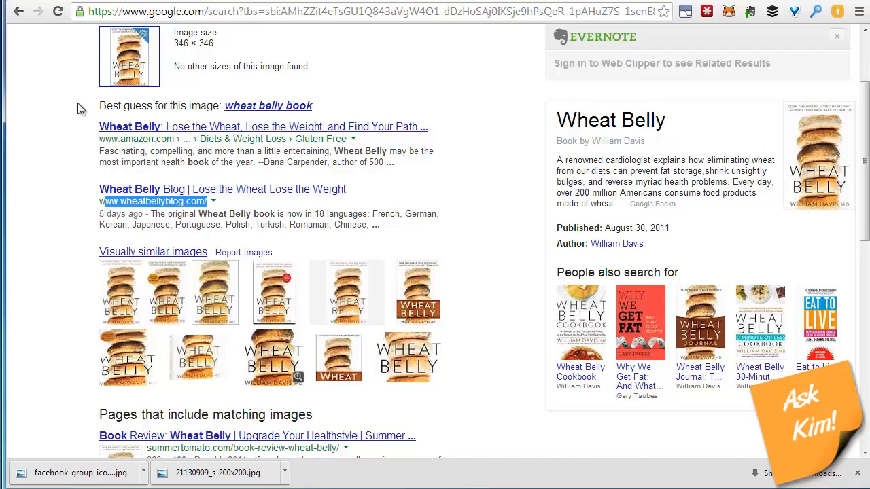
scroll(down, 3)
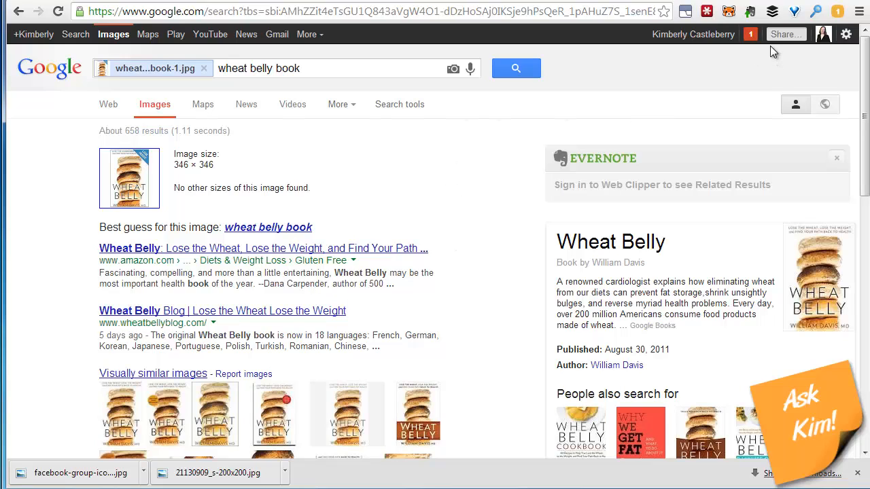
mouse_move(492, 118)
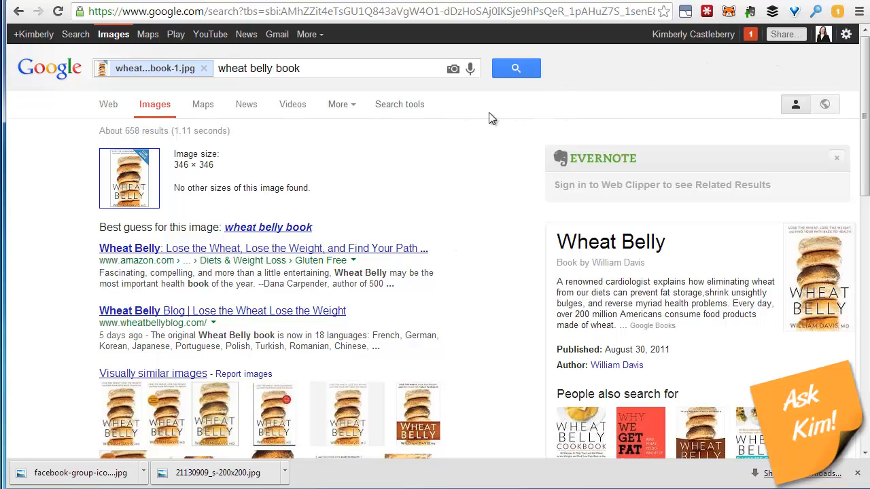